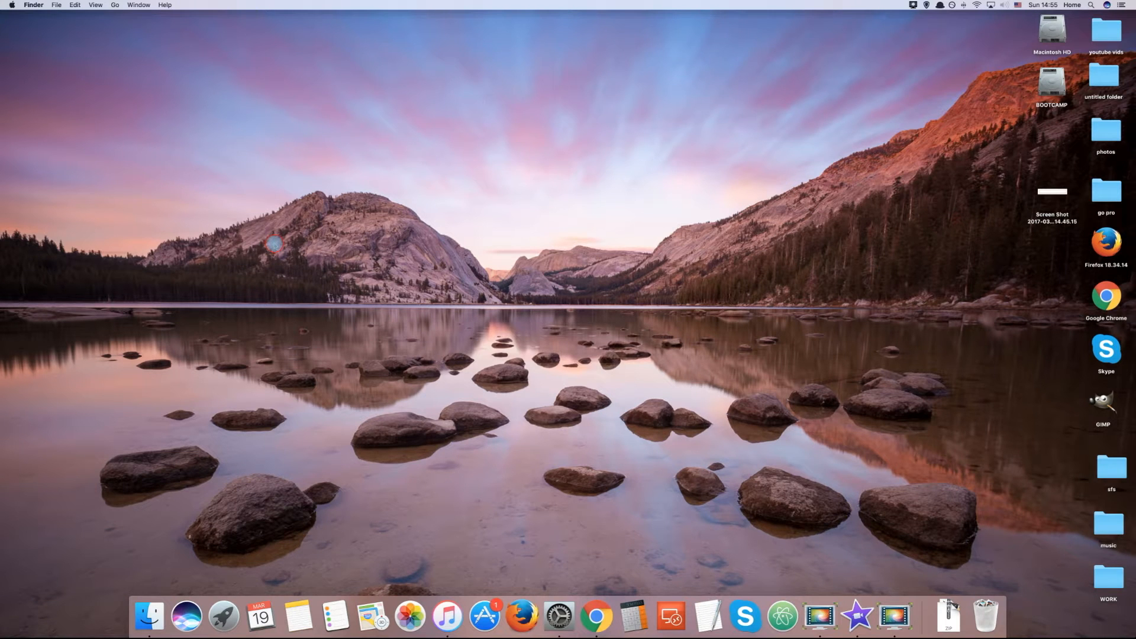
{"action": "mouse_move", "coordinate": [192, 194]}
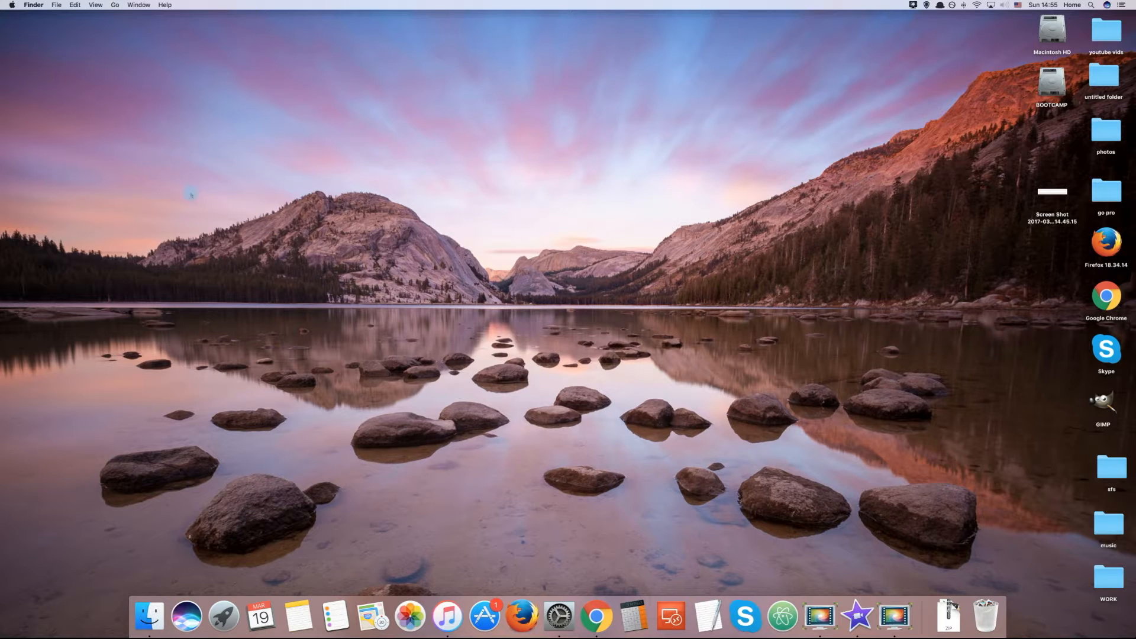
Go to the Applications folder and drag Evernote onto the Dock's Trash icon.
{"action": "left_click", "coordinate": [115, 5]}
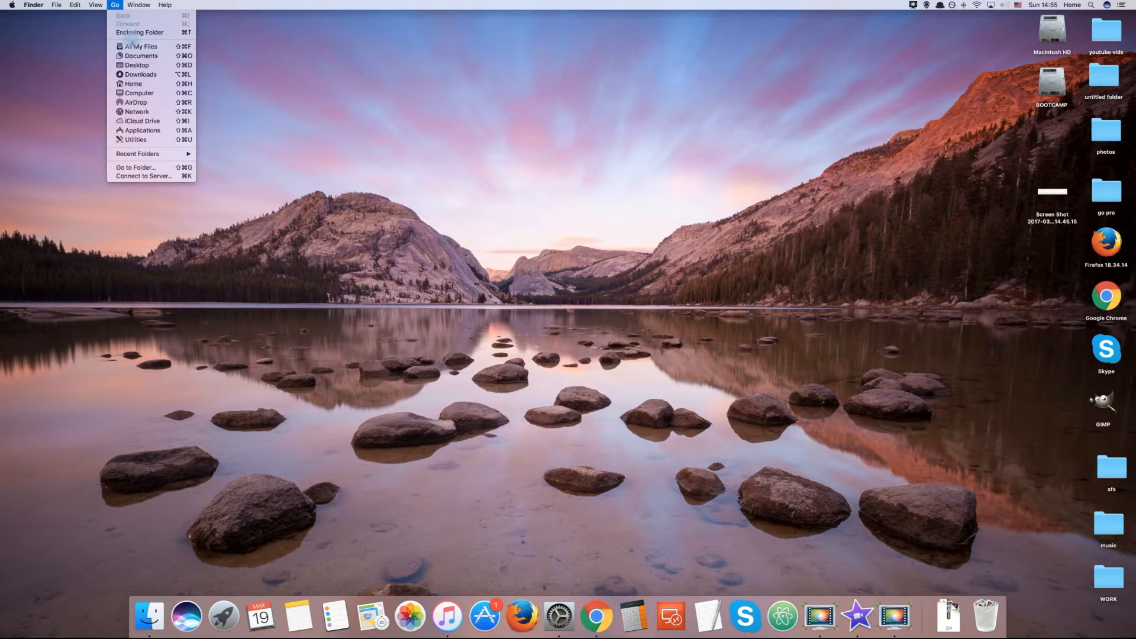
{"action": "mouse_move", "coordinate": [141, 46]}
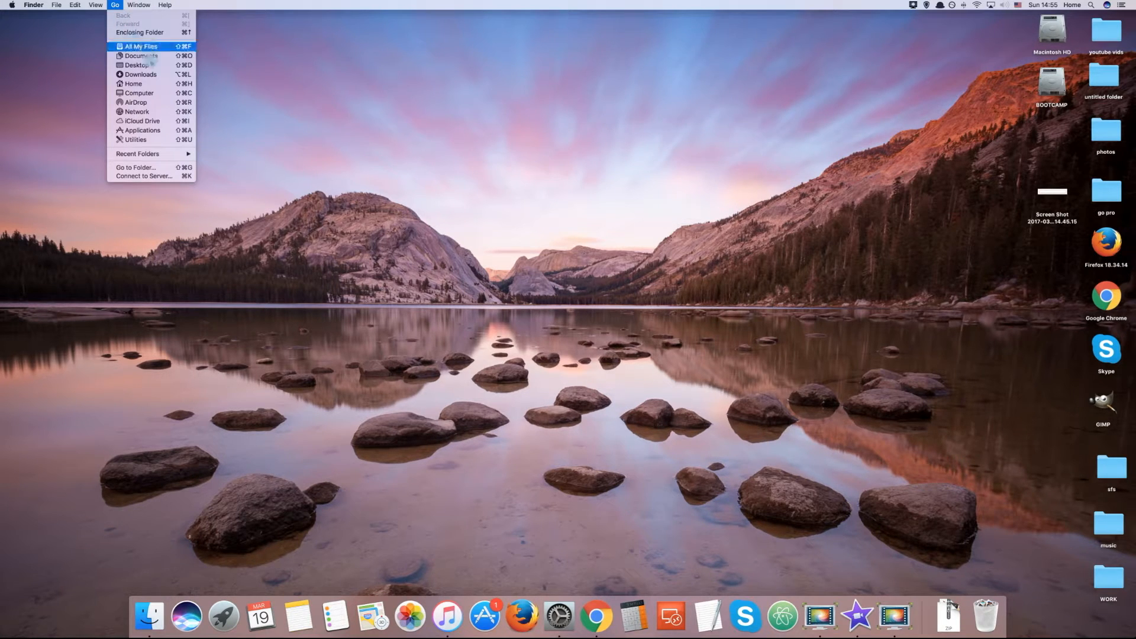
{"action": "mouse_move", "coordinate": [136, 112]}
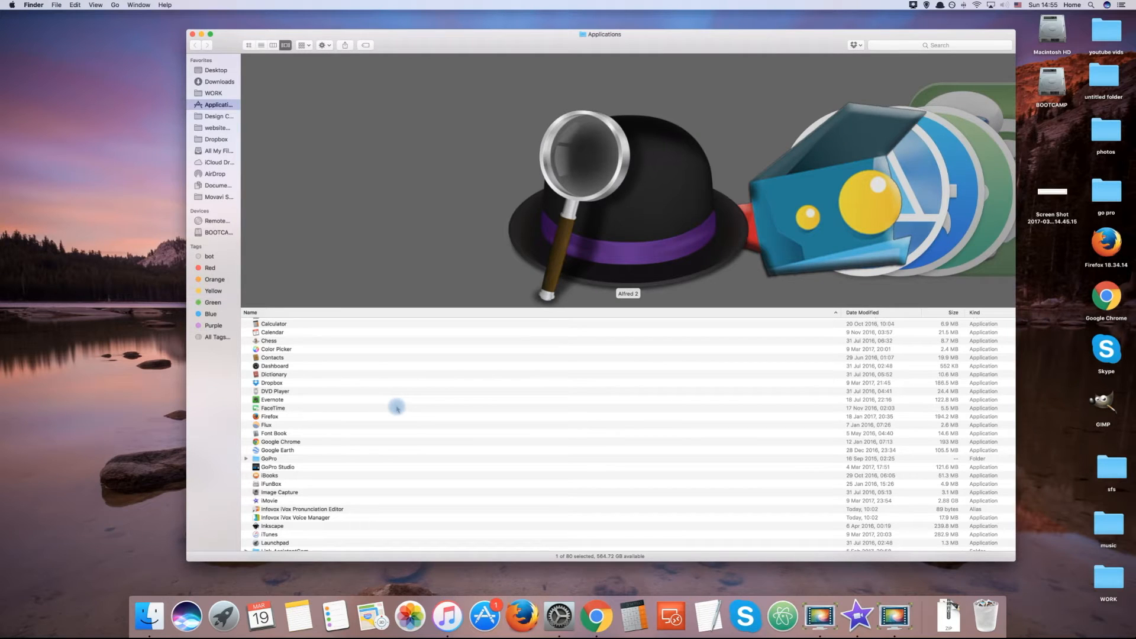
{"action": "scroll", "scroll_direction": "down", "scroll_amount": 3}
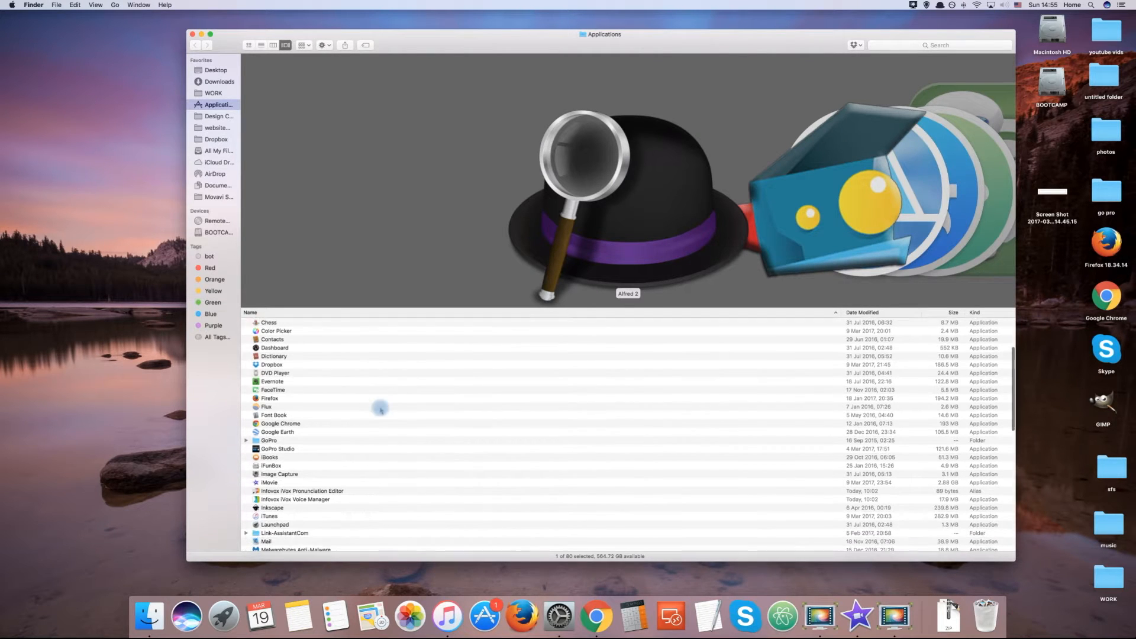
{"action": "scroll", "scroll_direction": "down", "scroll_amount": 3}
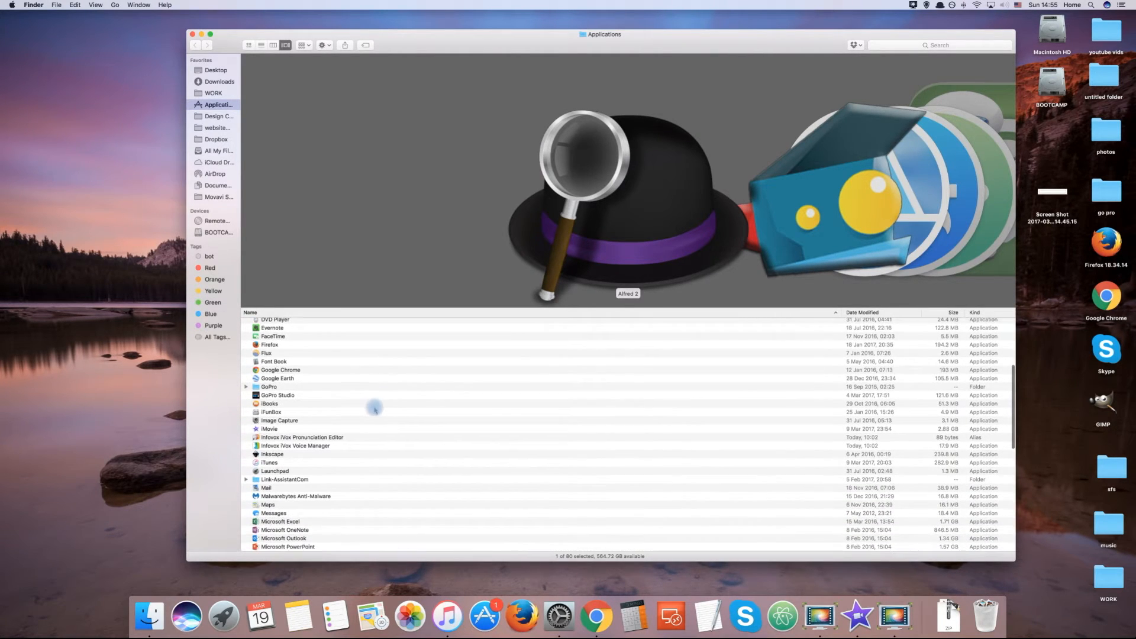
{"action": "mouse_move", "coordinate": [317, 392]}
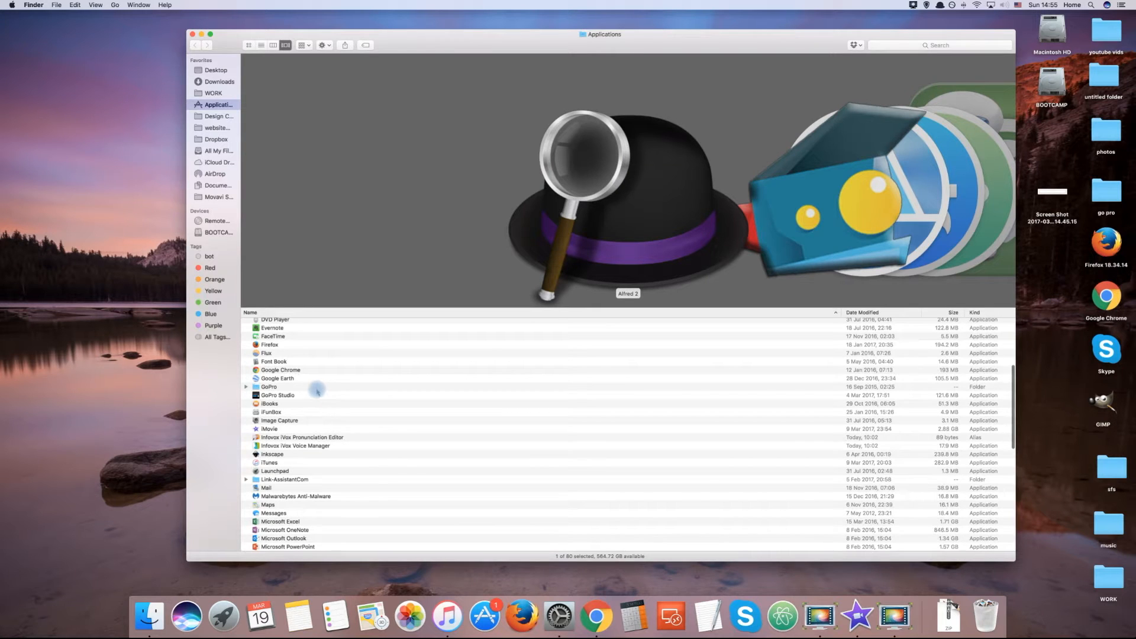
{"action": "scroll", "scroll_direction": "up", "scroll_amount": 3}
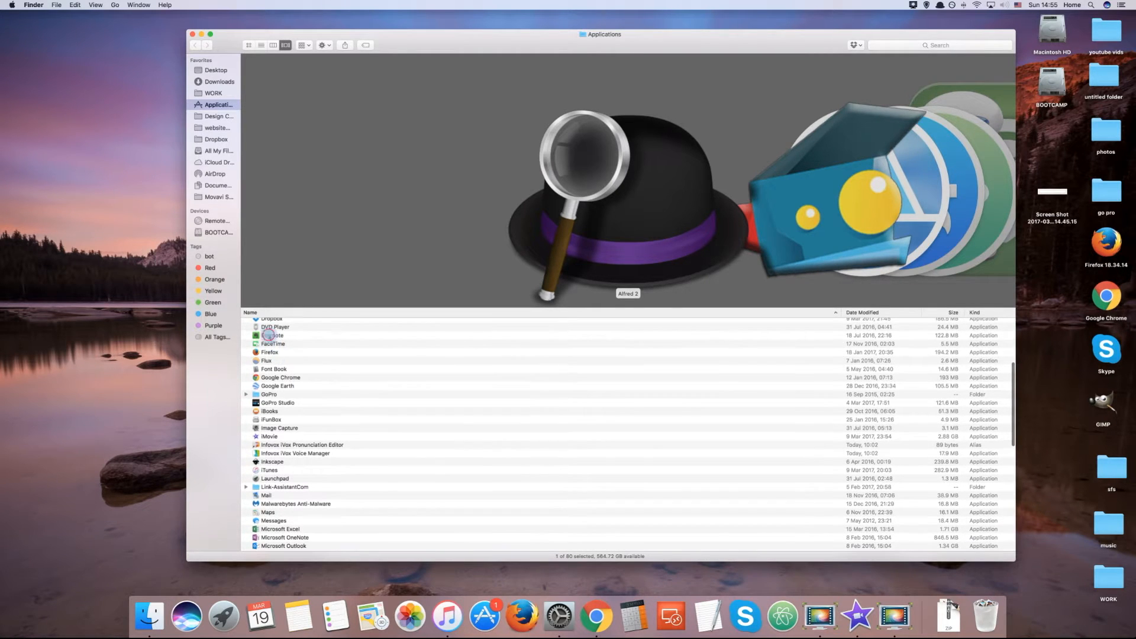
{"action": "left_click", "coordinate": [273, 335]}
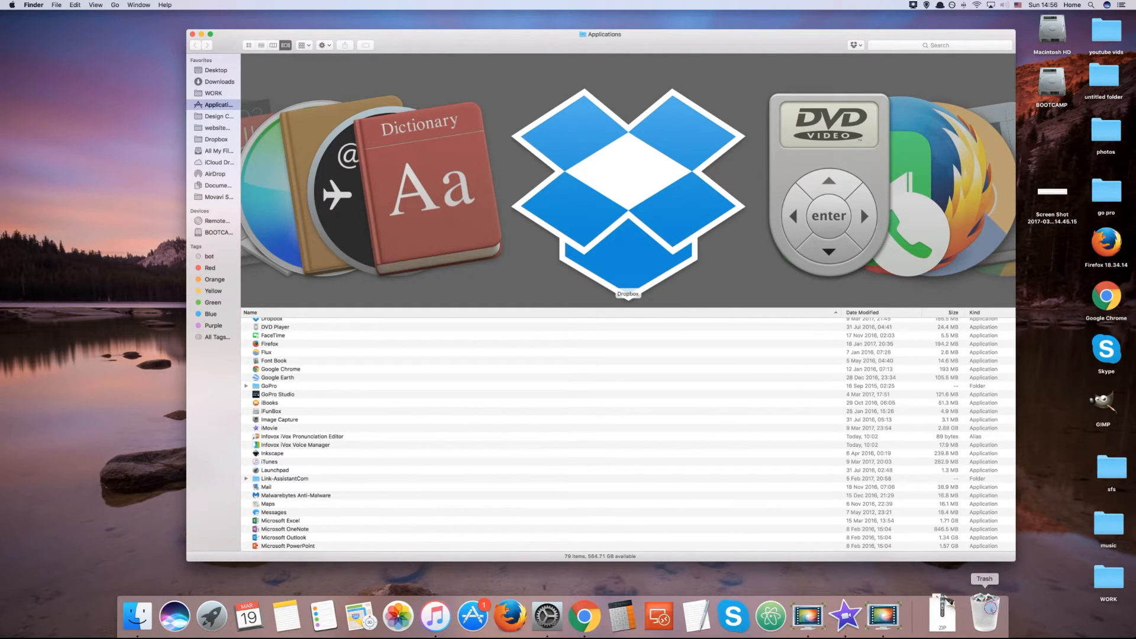
Empty the Trash, confirming the permanent erase of its items.
{"action": "right_click", "coordinate": [984, 613]}
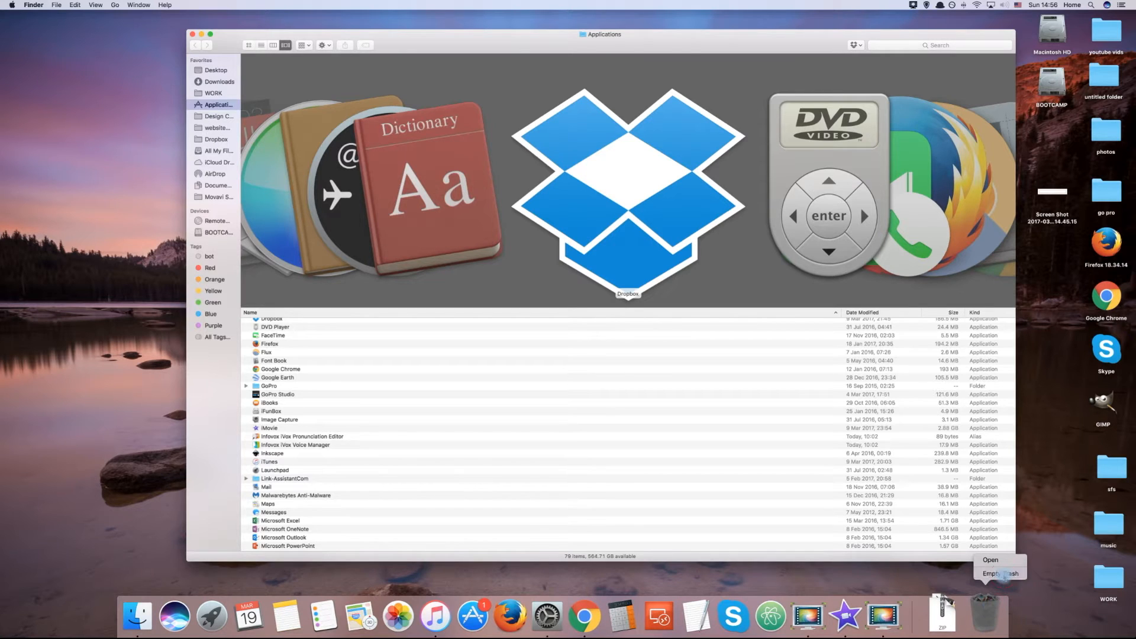
{"action": "left_click", "coordinate": [999, 573]}
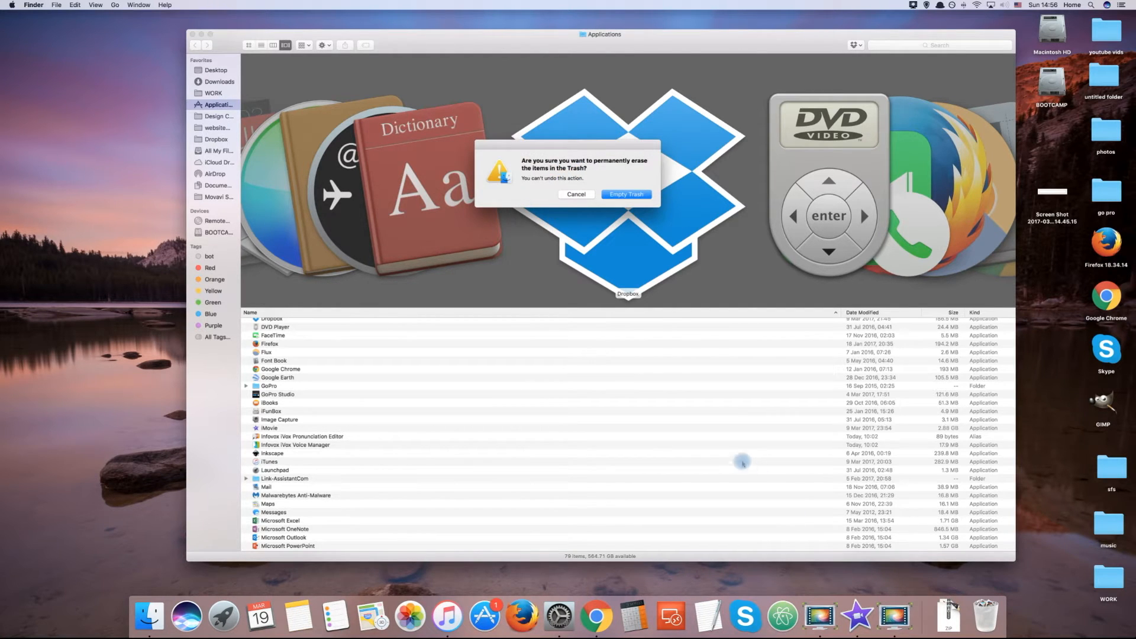
{"action": "left_click", "coordinate": [576, 194]}
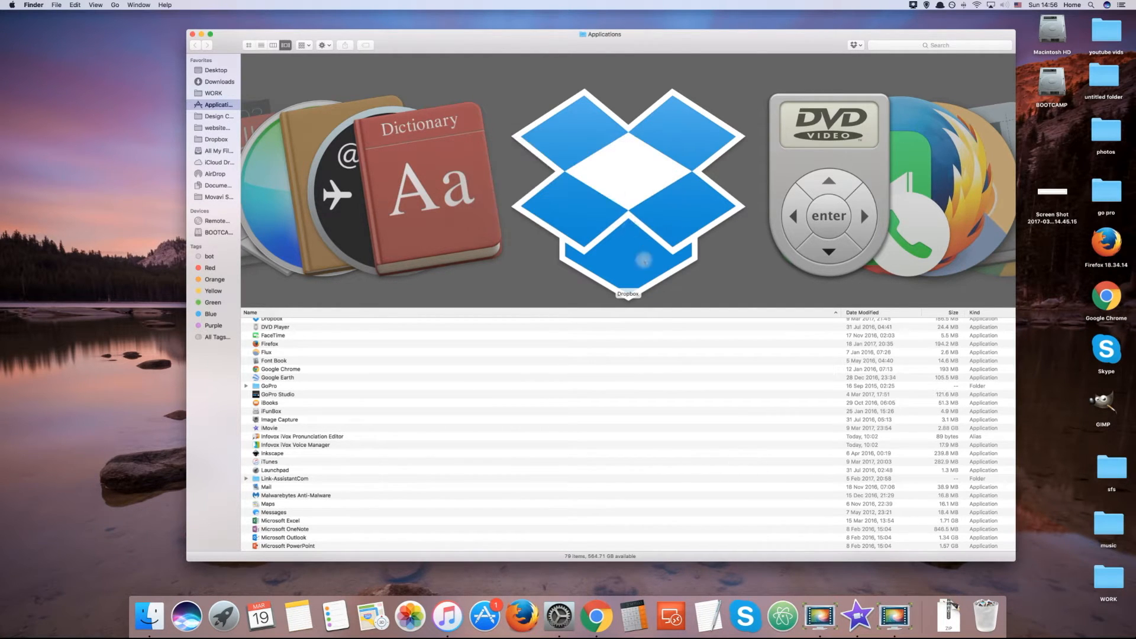
{"action": "mouse_move", "coordinate": [597, 357]}
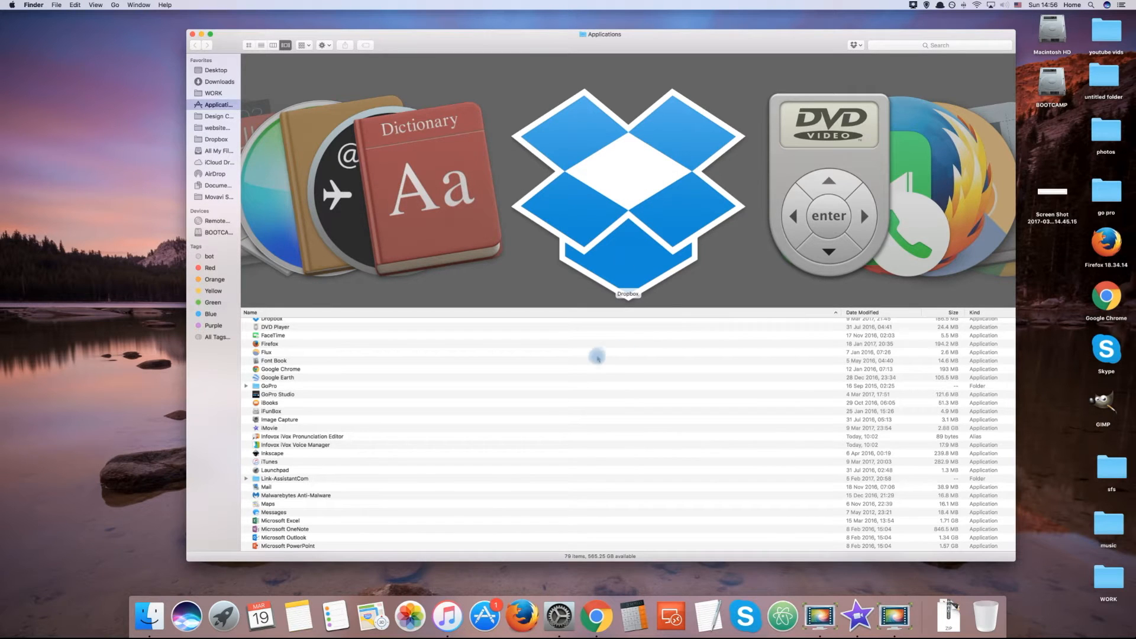
Move Minesweeper II to the Trash, approving the change with the account password.
{"action": "scroll", "scroll_direction": "down", "scroll_amount": 3}
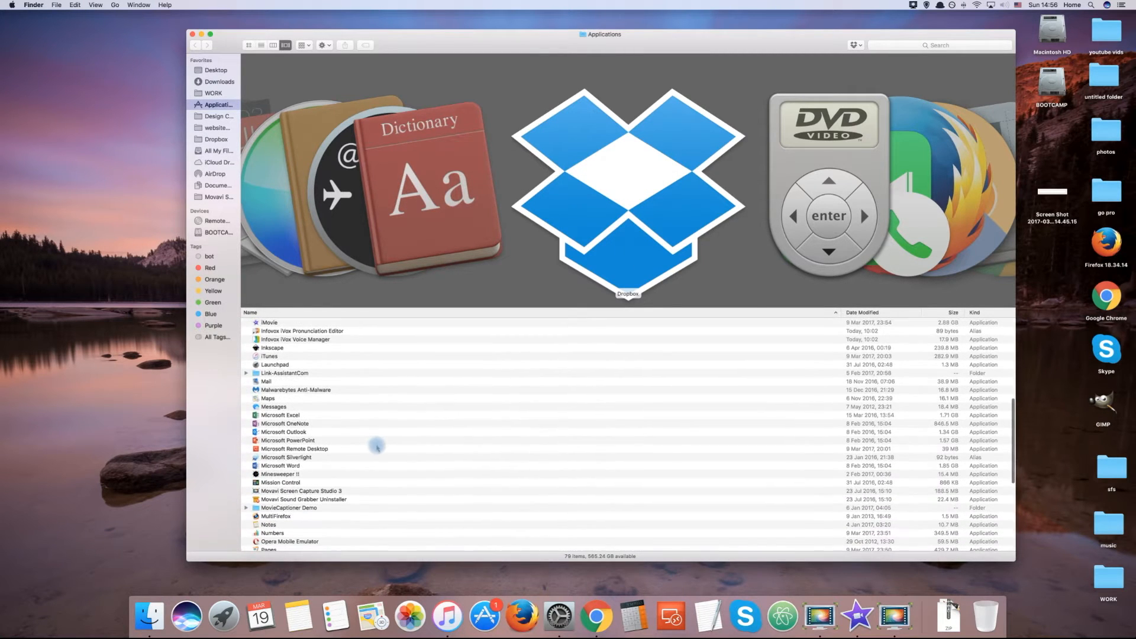
{"action": "scroll", "scroll_direction": "down", "scroll_amount": 3}
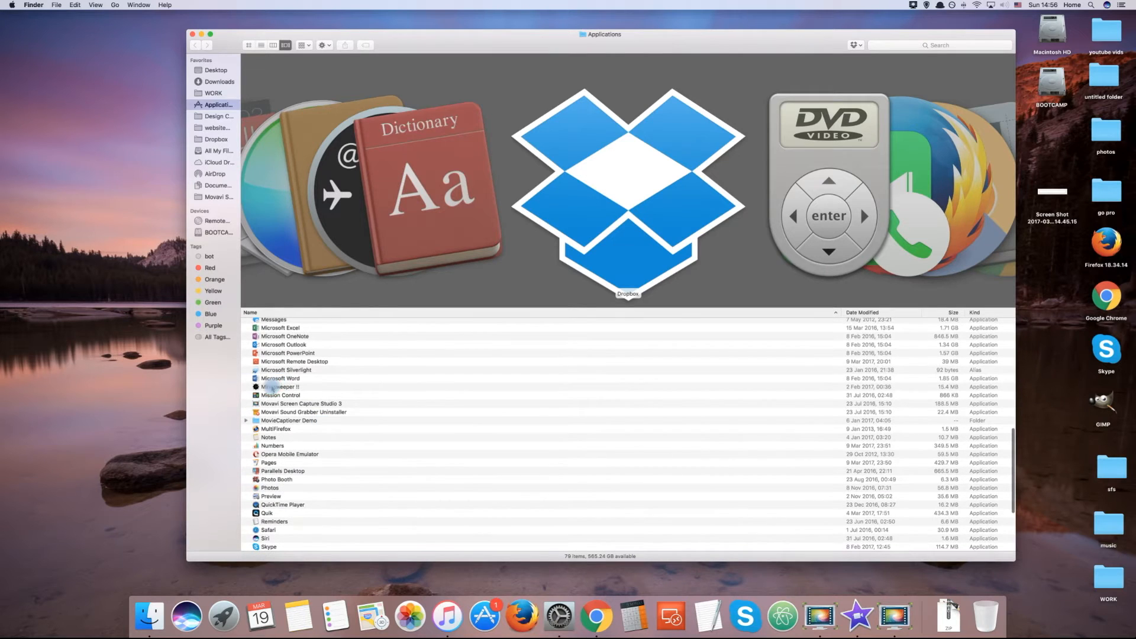
{"action": "left_click", "coordinate": [282, 387]}
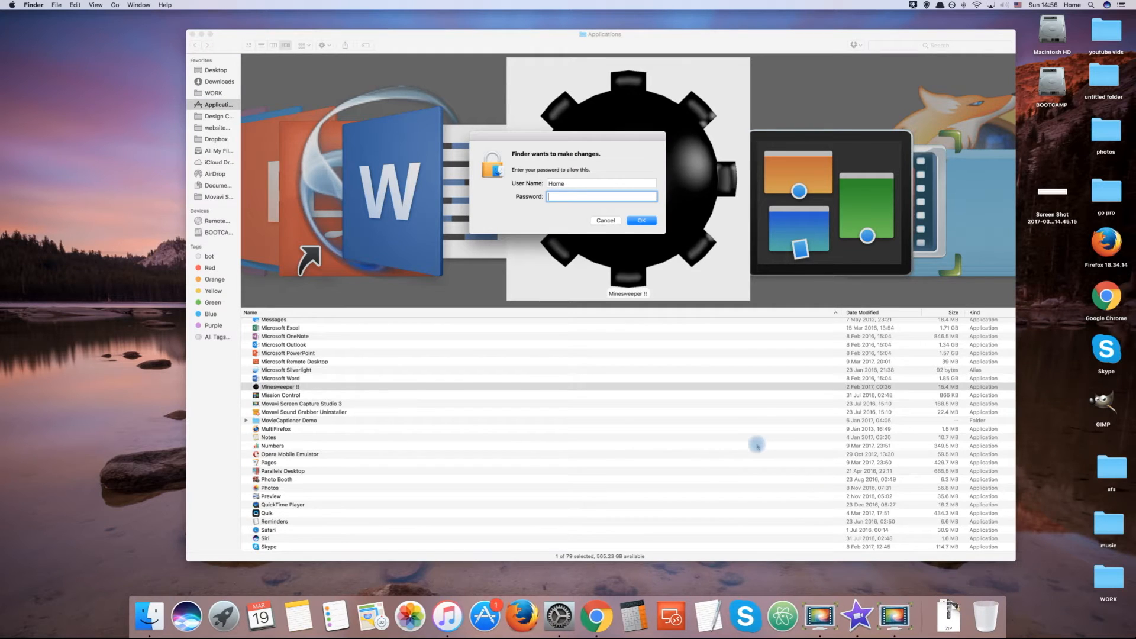
{"action": "type", "text": "password"}
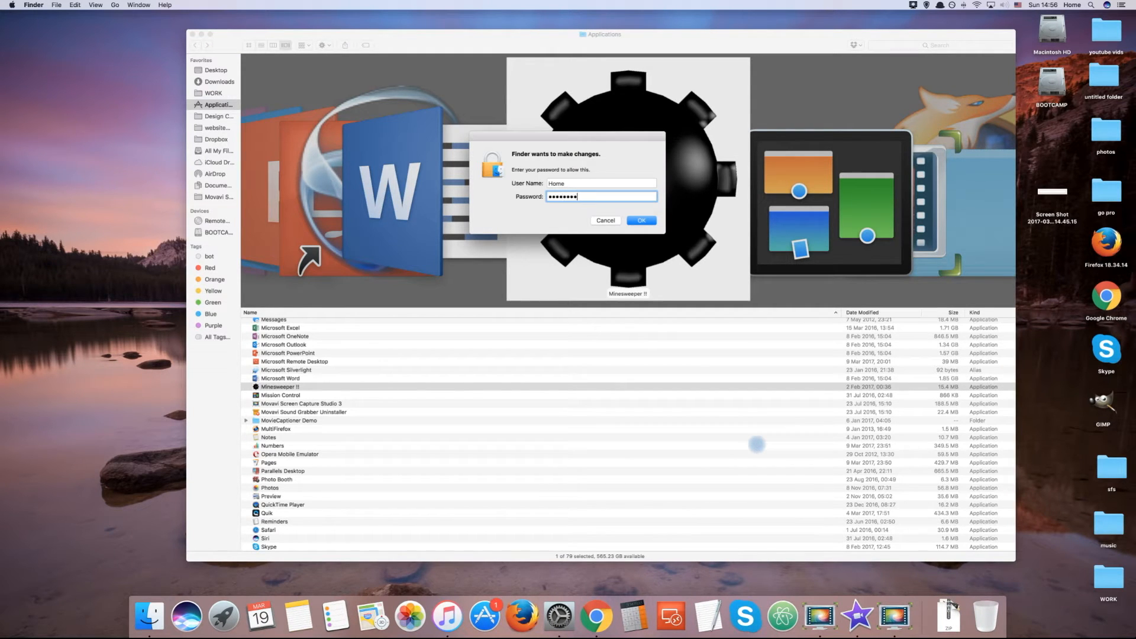
{"action": "left_click", "coordinate": [641, 220]}
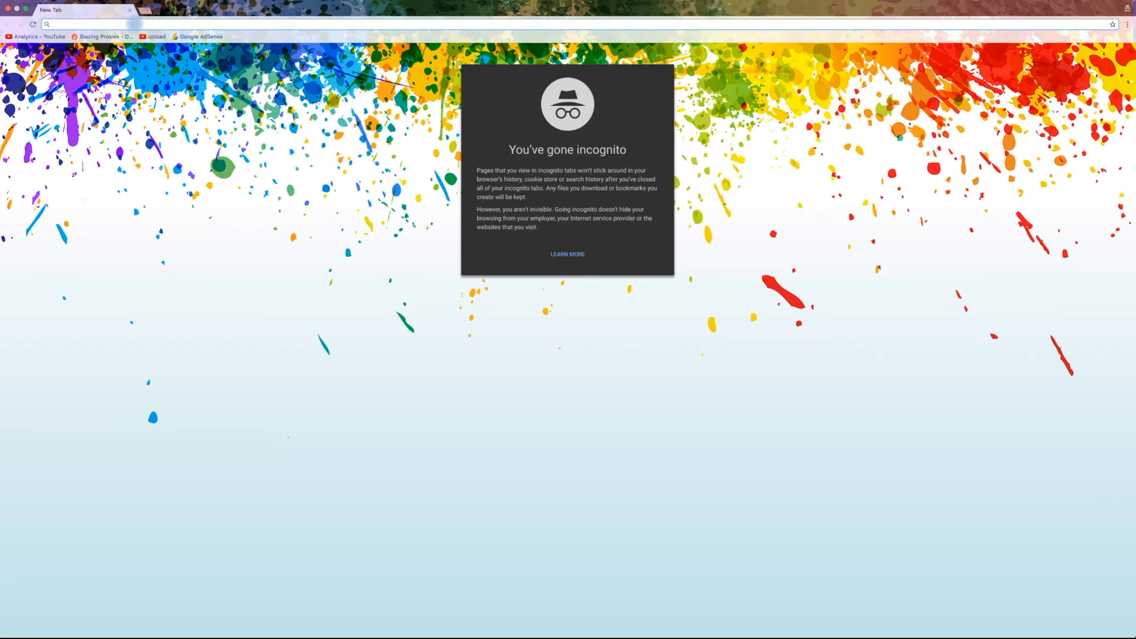
Visit freemacsoft.net's AppCleaner page and download version 3.4 for macOS 10.10–10.12.
{"action": "type", "text": "FreeMacSoft"}
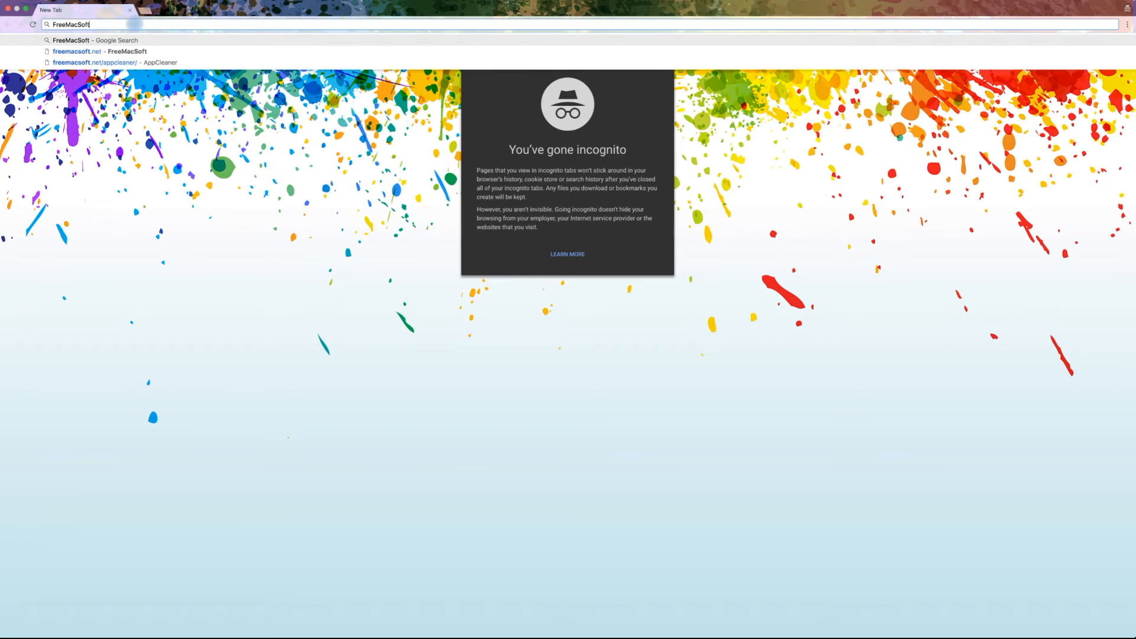
{"action": "left_click", "coordinate": [75, 51]}
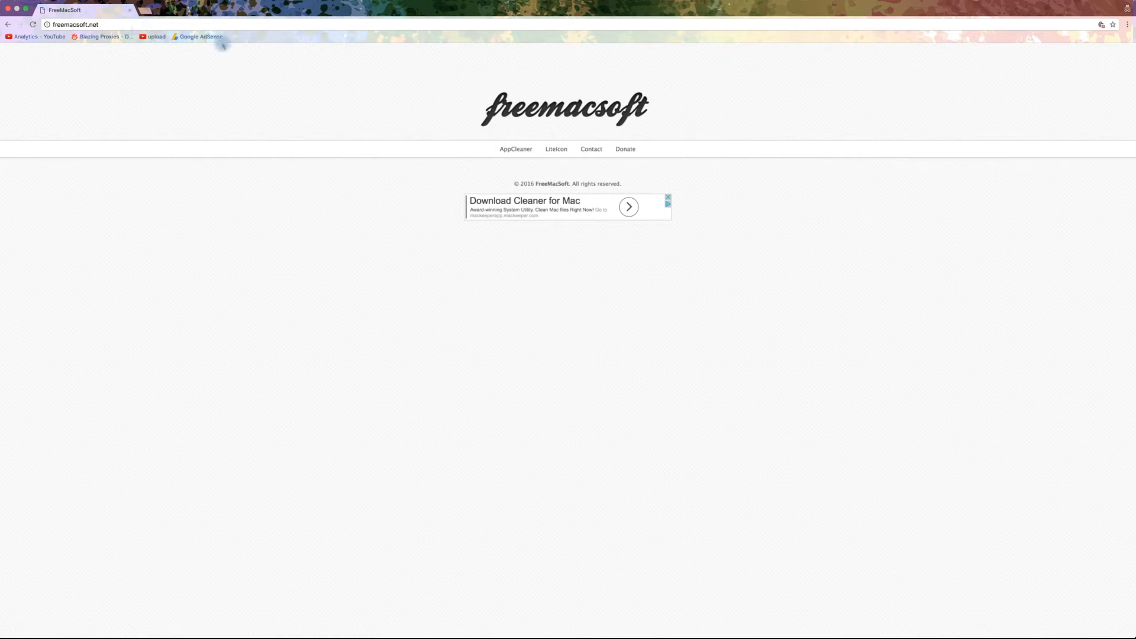
{"action": "left_click", "coordinate": [516, 149]}
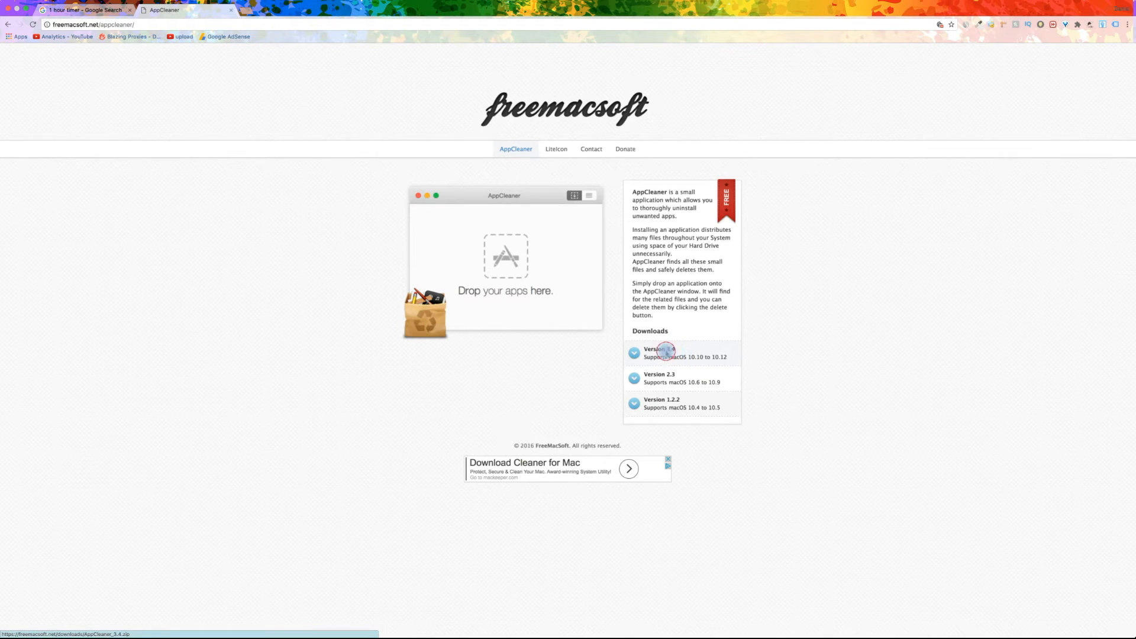
{"action": "left_click", "coordinate": [634, 352]}
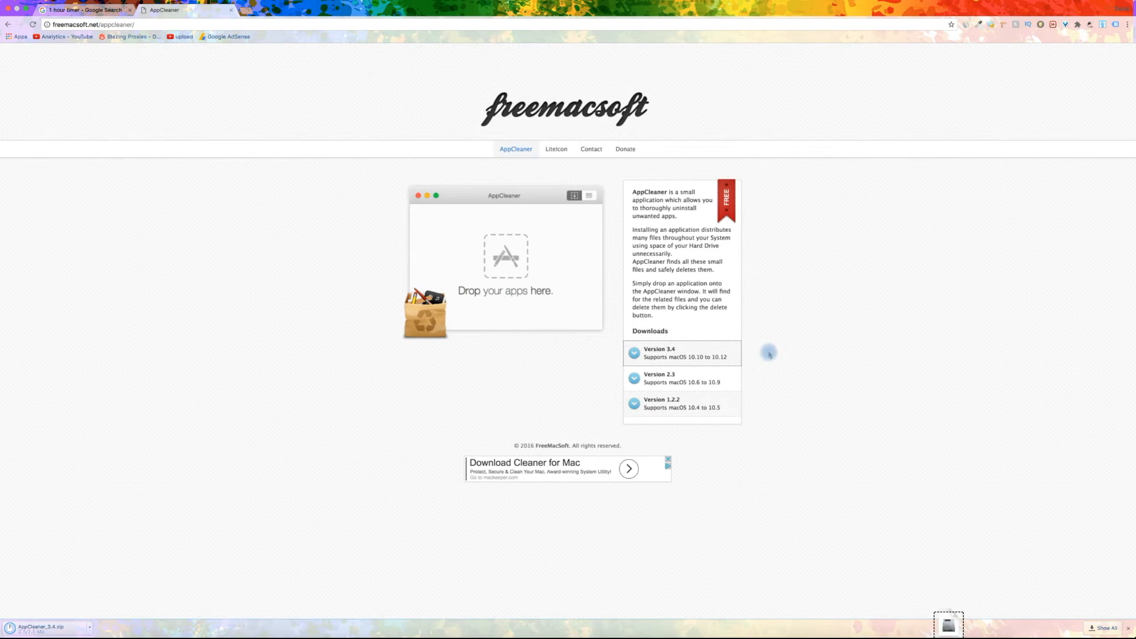
{"action": "mouse_move", "coordinate": [737, 458]}
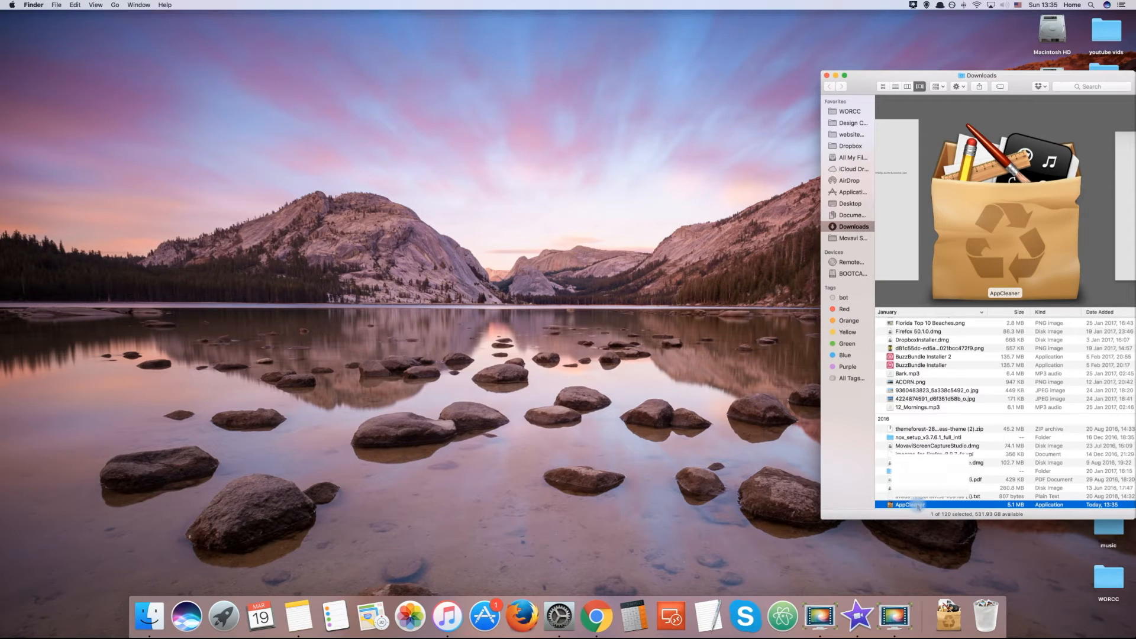
Launch the downloaded AppCleaner, allowing it to open, and go to Applications in Finder.
{"action": "double_click", "coordinate": [908, 504]}
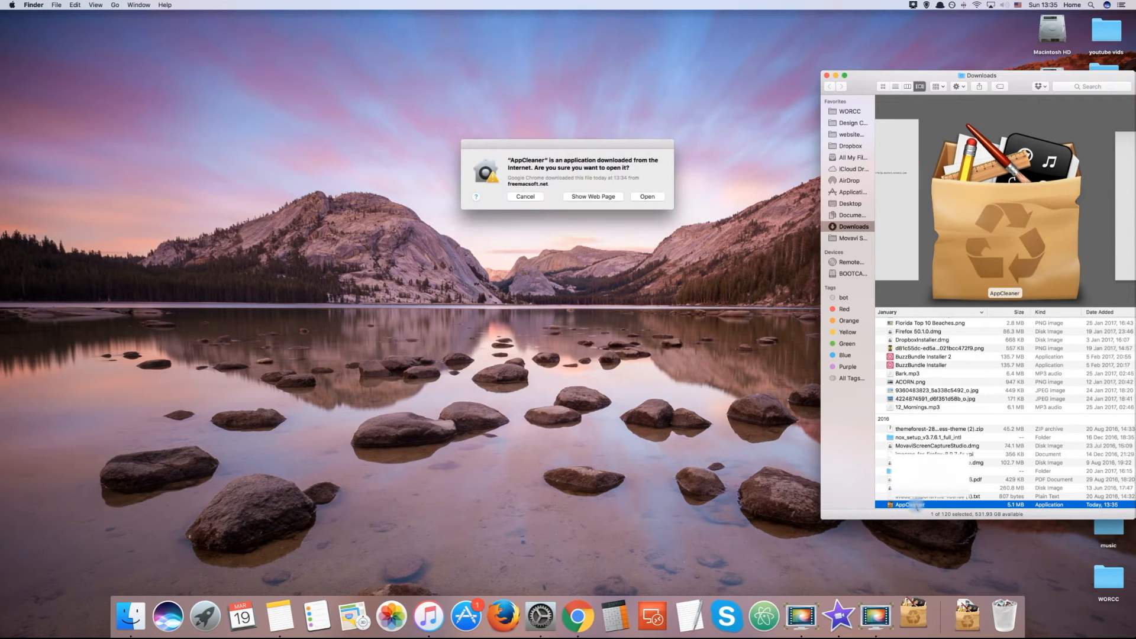
{"action": "left_click", "coordinate": [646, 196]}
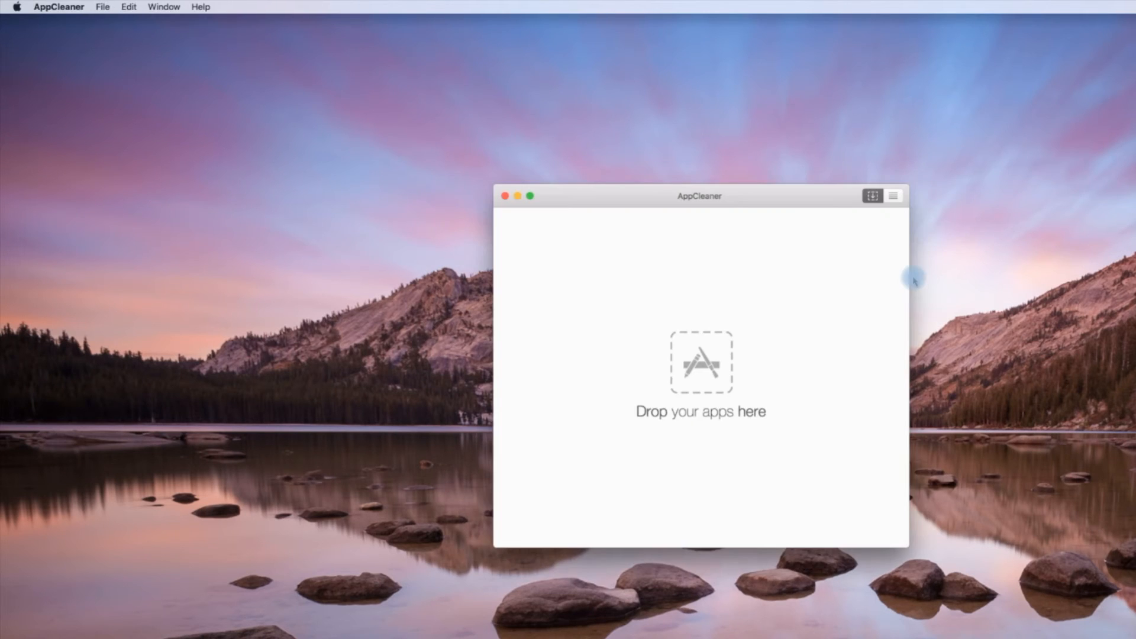
{"action": "left_click", "coordinate": [115, 5]}
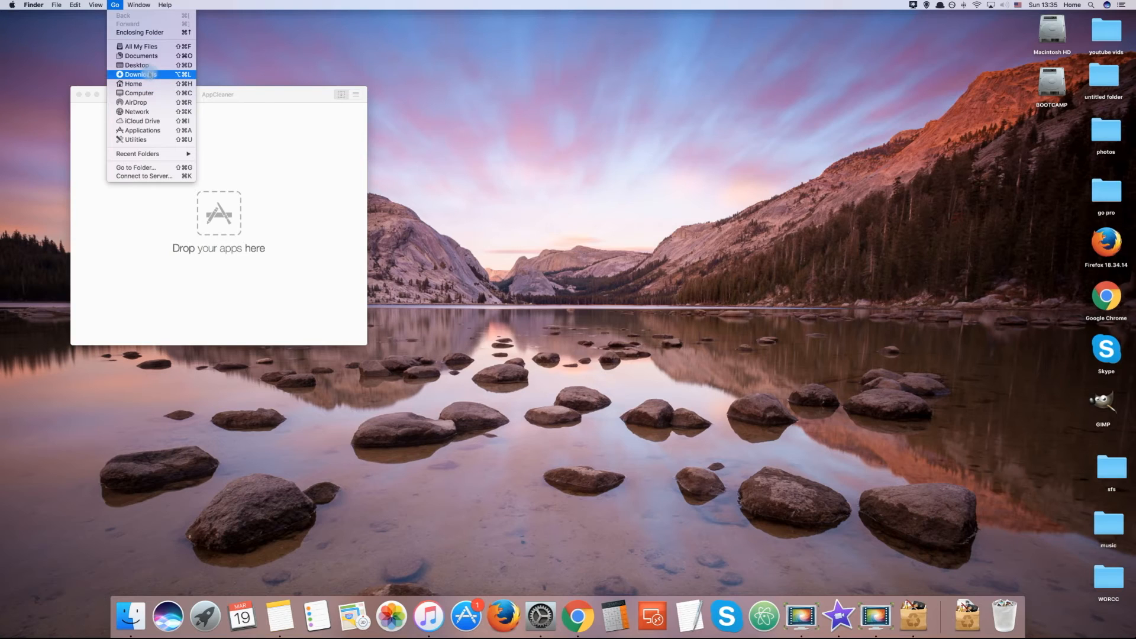
{"action": "mouse_move", "coordinate": [142, 130]}
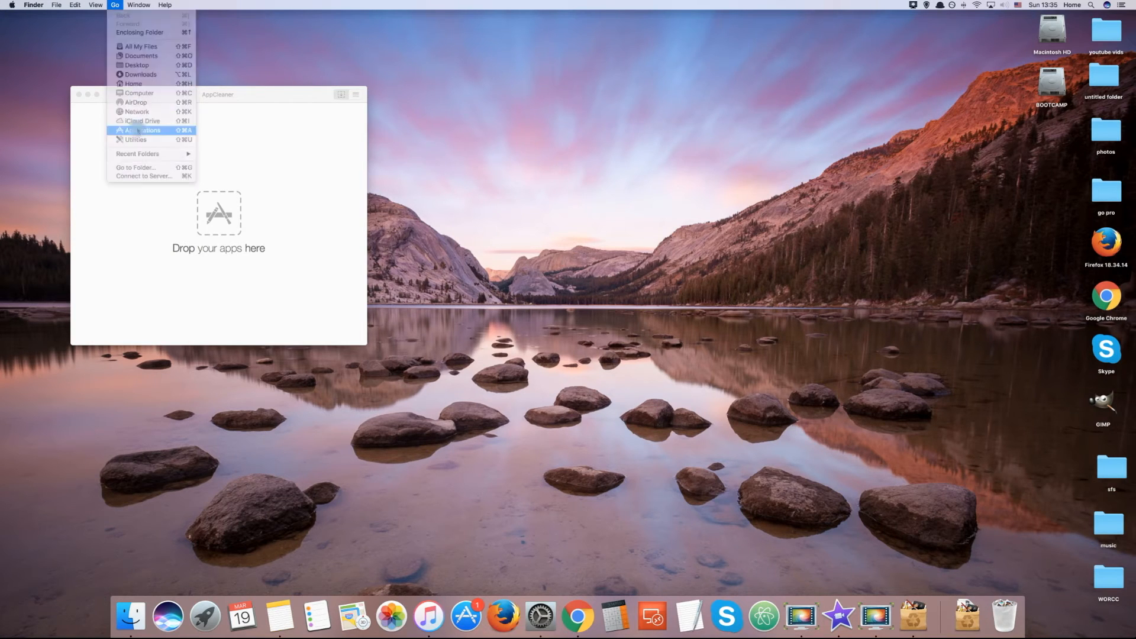
{"action": "left_click", "coordinate": [139, 130]}
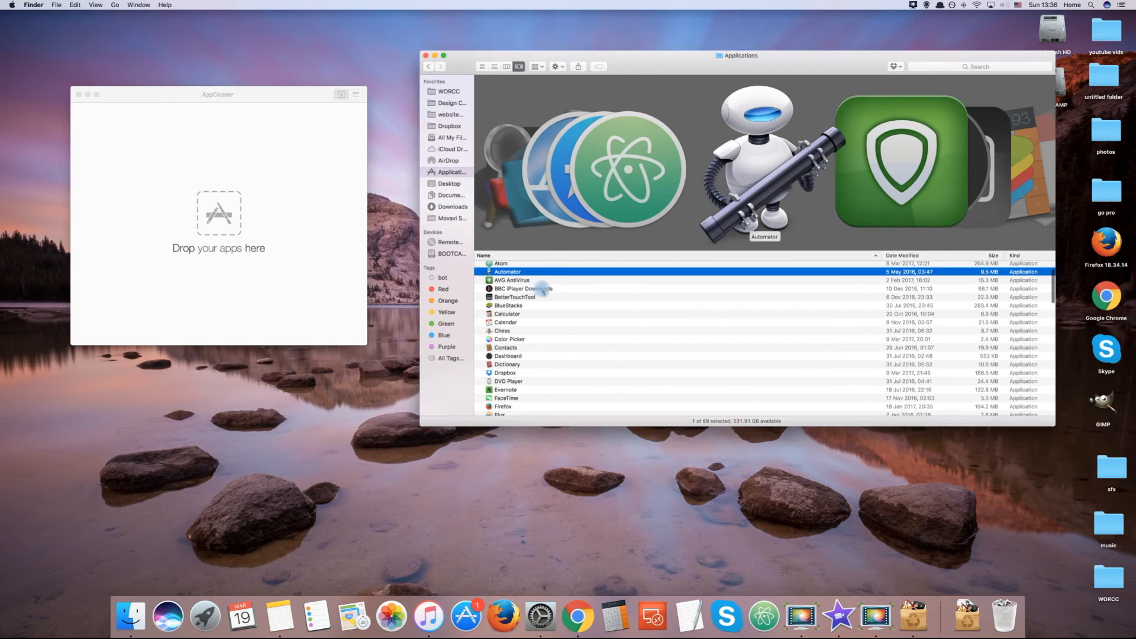
Remove BBC iPlayer Downloads with all six associated files ticked.
{"action": "left_click", "coordinate": [523, 289]}
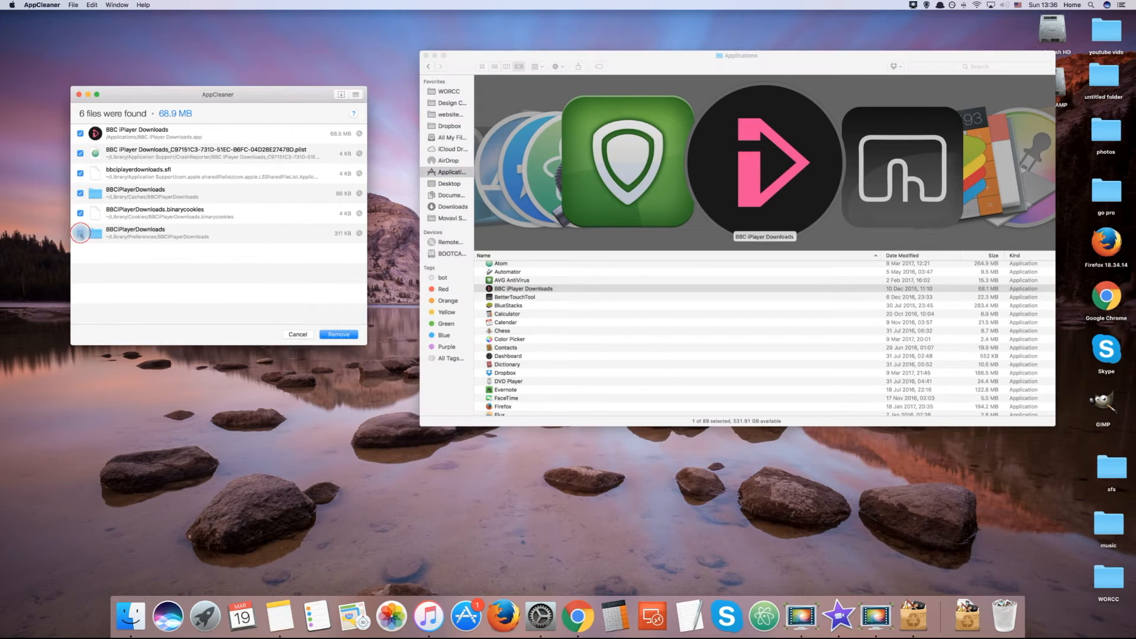
{"action": "left_click", "coordinate": [79, 233]}
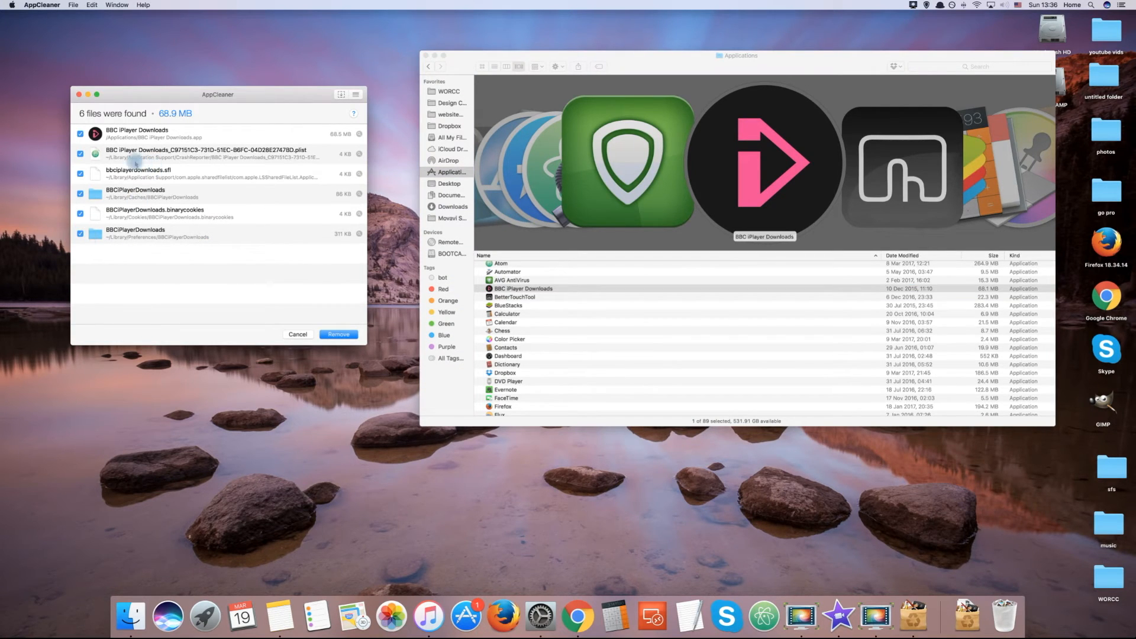
{"action": "left_click", "coordinate": [337, 334]}
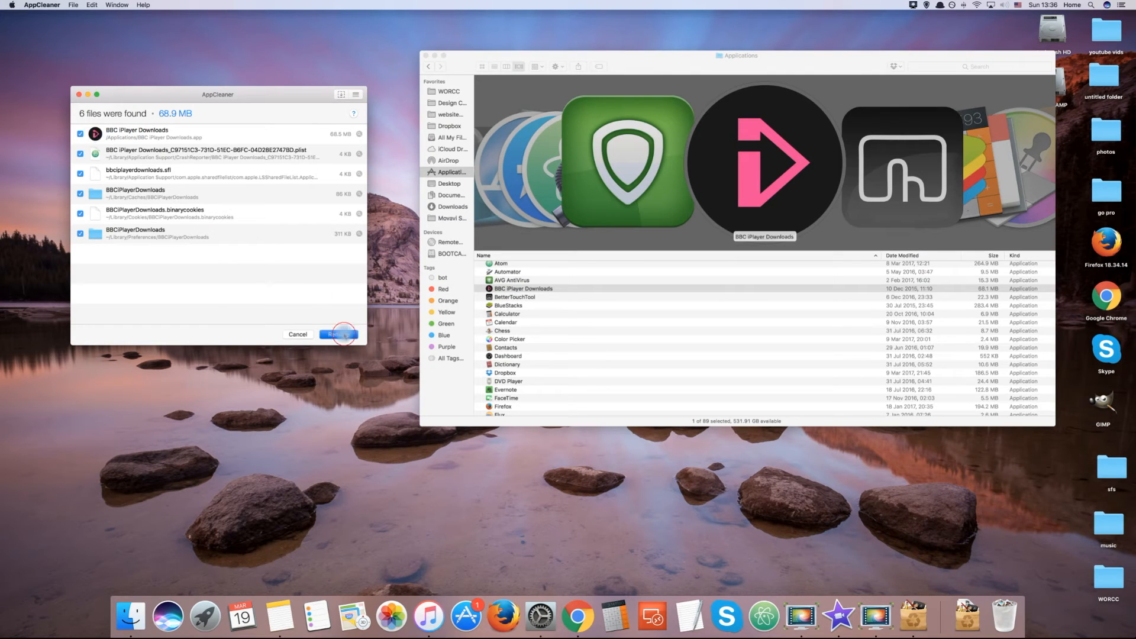
{"action": "left_click", "coordinate": [338, 334]}
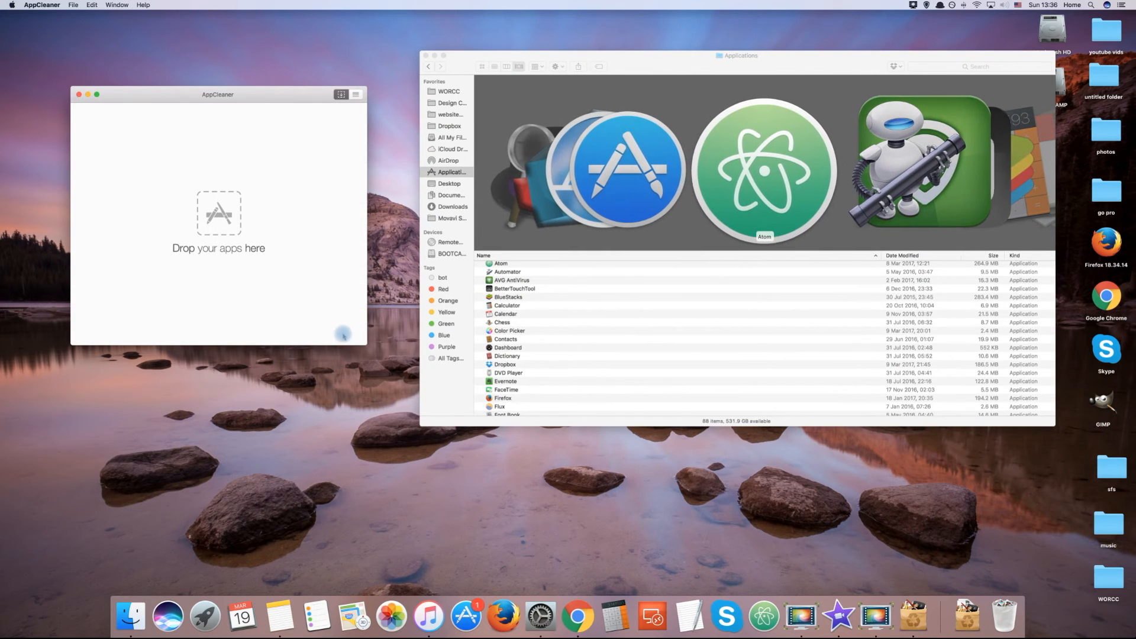
Switch AppCleaner to its installed-applications list and scroll to find ICQ for removal.
{"action": "scroll", "scroll_direction": "down", "scroll_amount": 3}
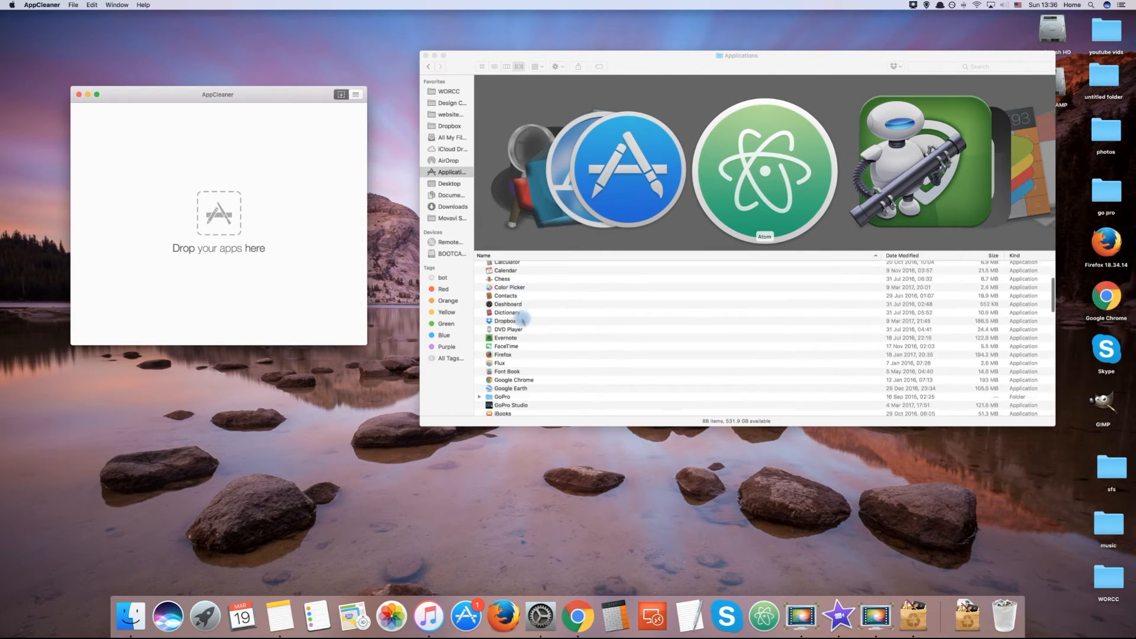
{"action": "scroll", "scroll_direction": "down", "scroll_amount": 3}
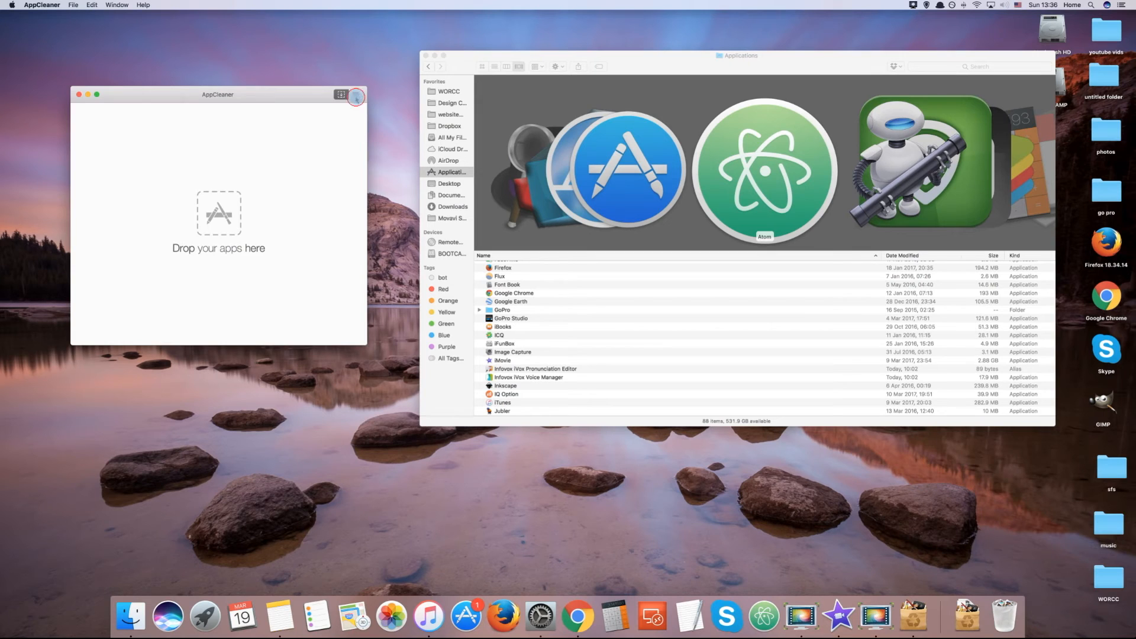
{"action": "left_click", "coordinate": [355, 94]}
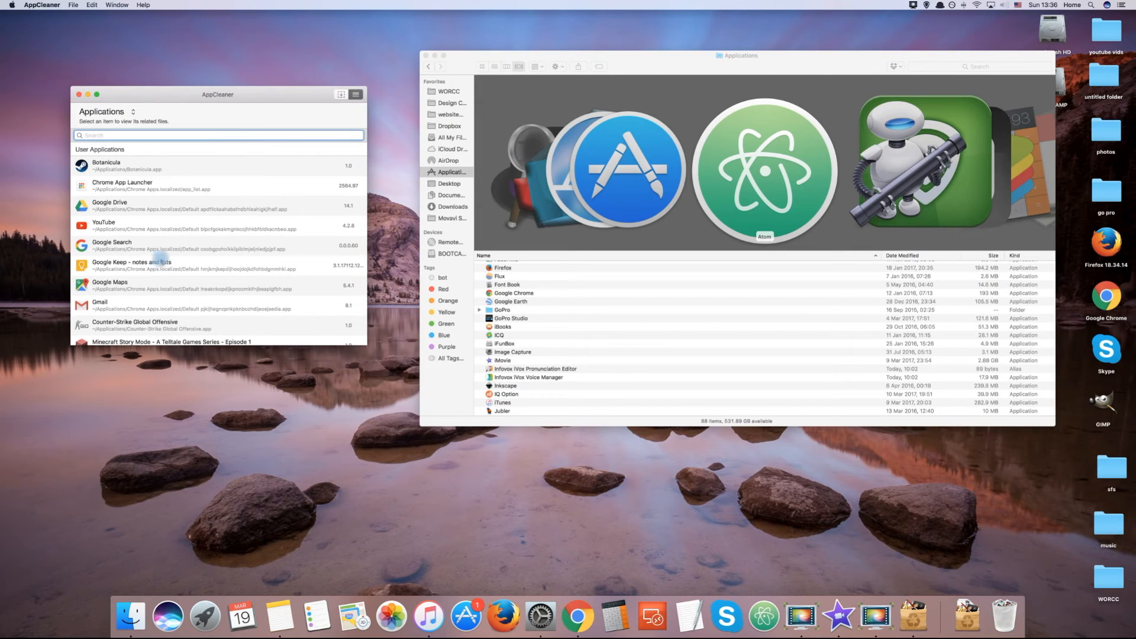
{"action": "scroll", "scroll_direction": "down", "scroll_amount": 3}
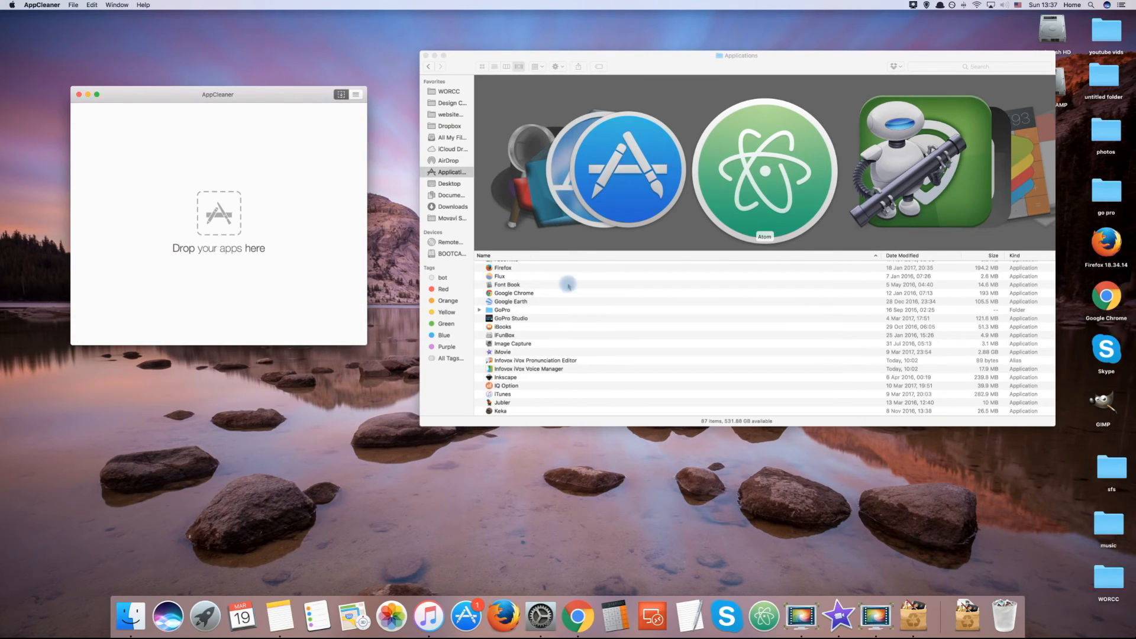
Remove IQ Option with all its files, authorizing with the account password.
{"action": "left_click", "coordinate": [508, 386]}
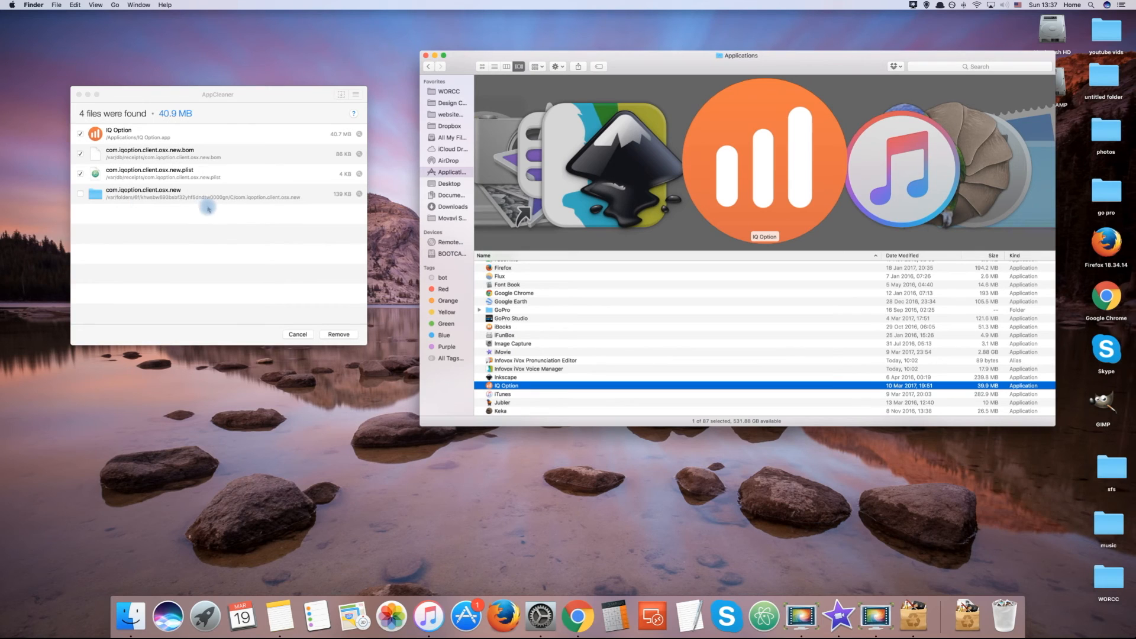
{"action": "left_click", "coordinate": [80, 194]}
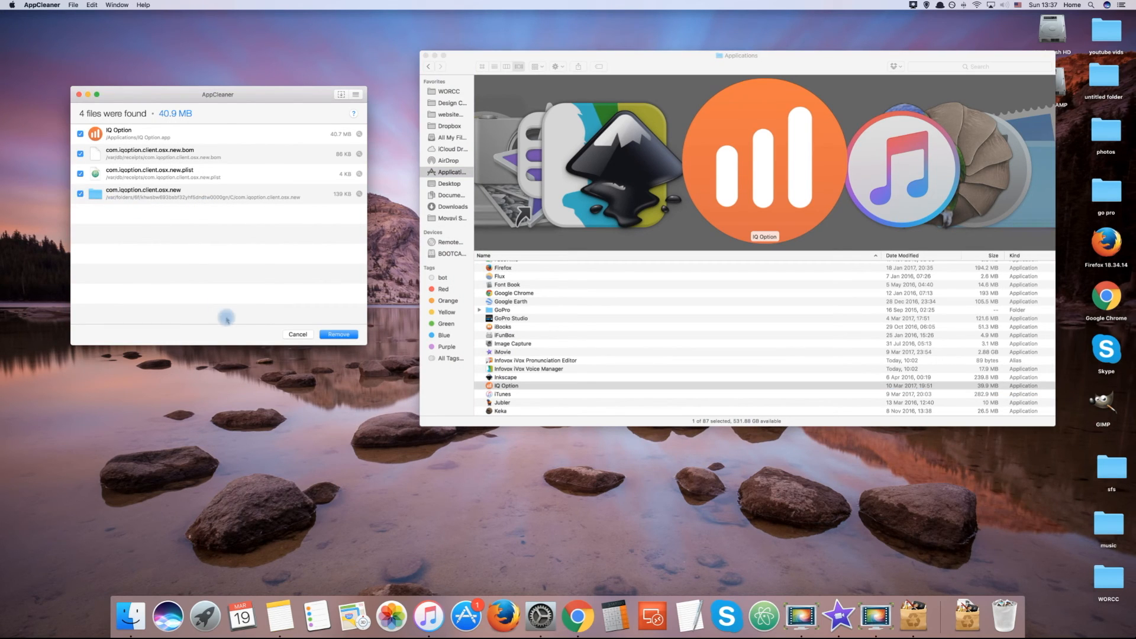
{"action": "left_click", "coordinate": [337, 334]}
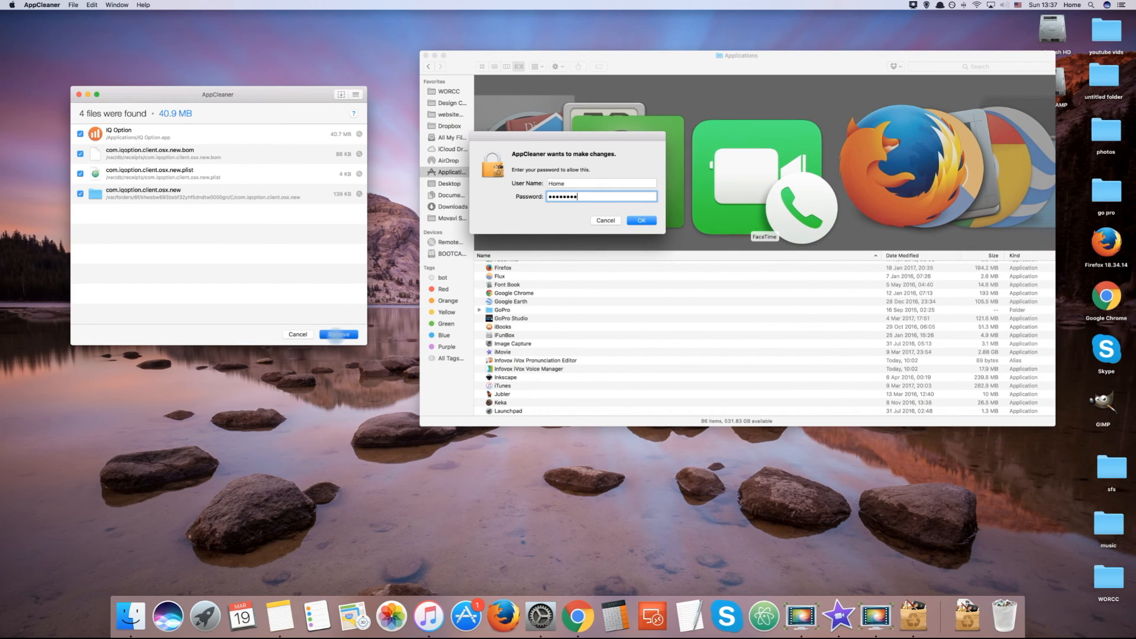
{"action": "left_click", "coordinate": [640, 220]}
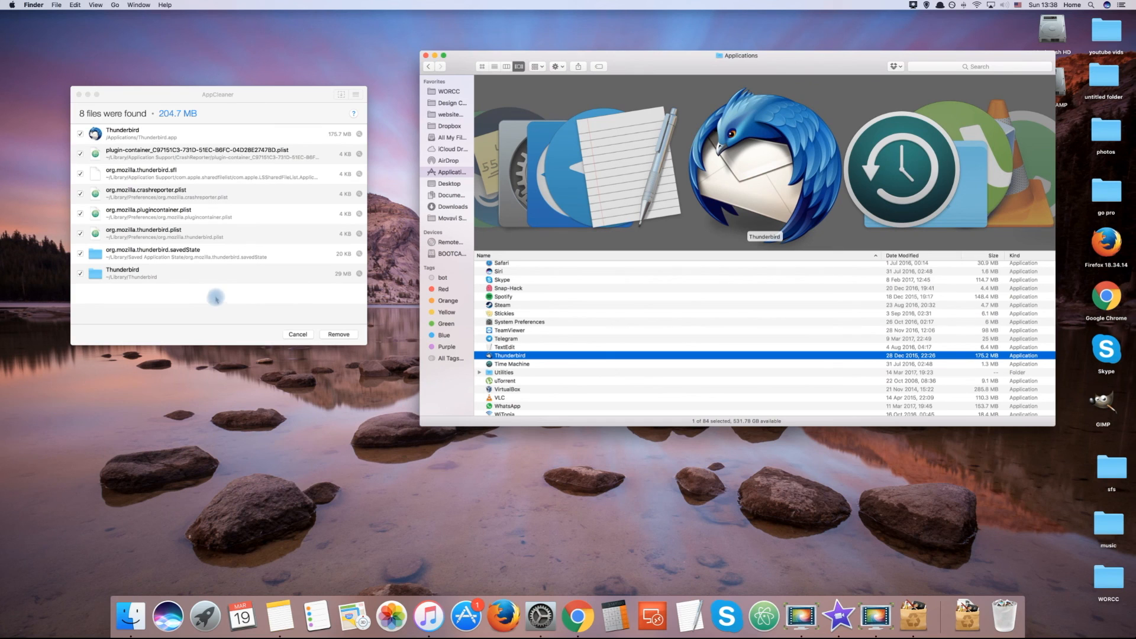
{"action": "mouse_move", "coordinate": [133, 270]}
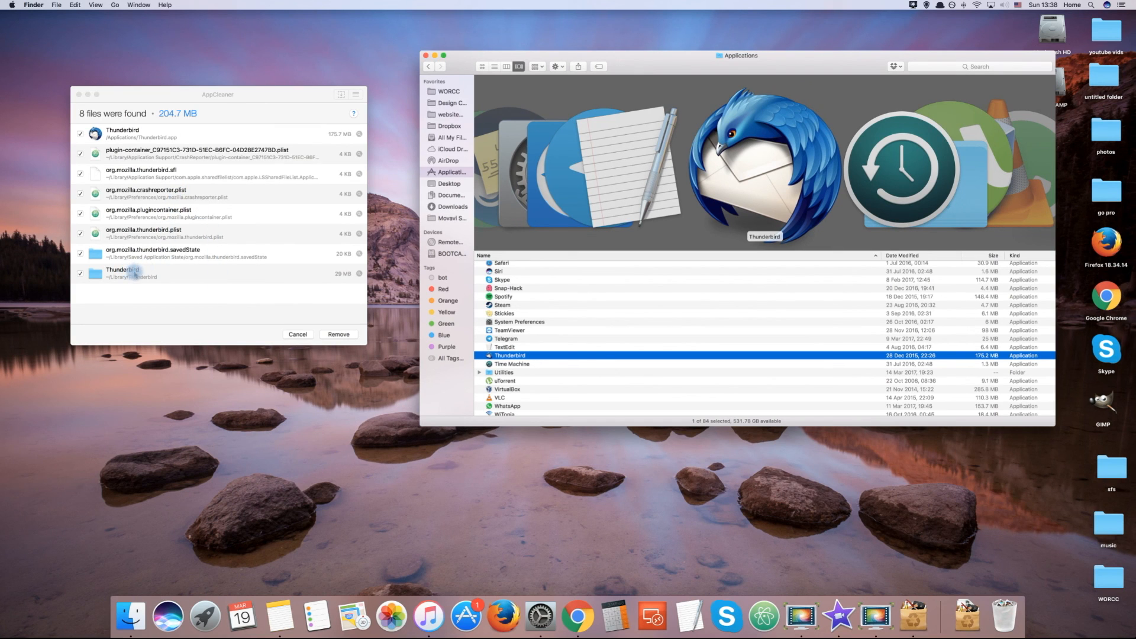
Remove Thunderbird together with its found files.
{"action": "left_click", "coordinate": [337, 334]}
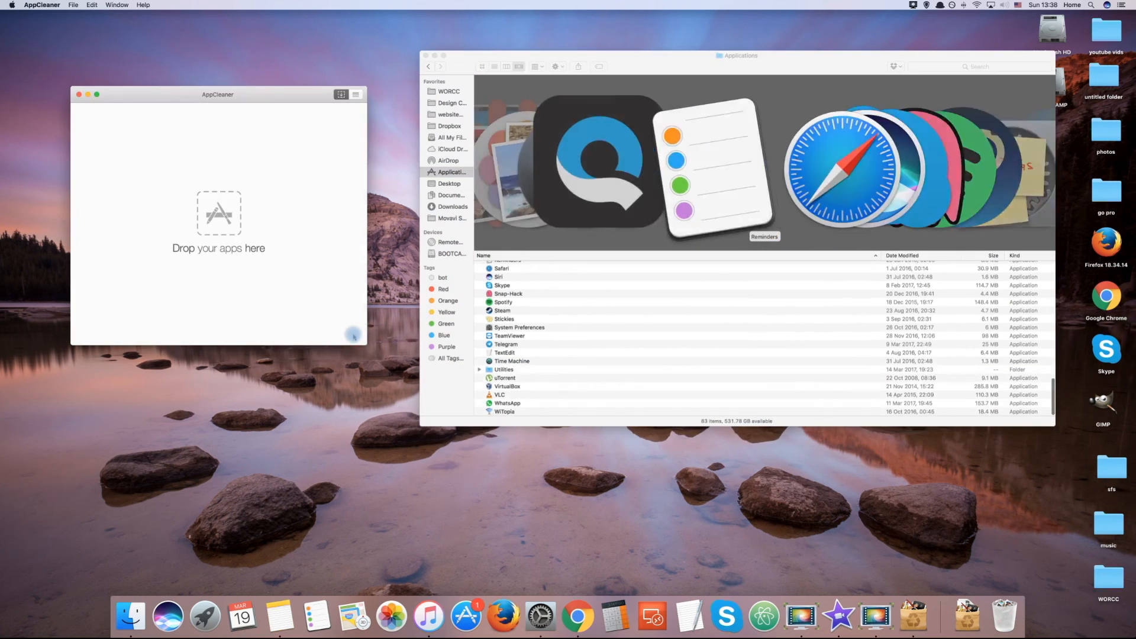